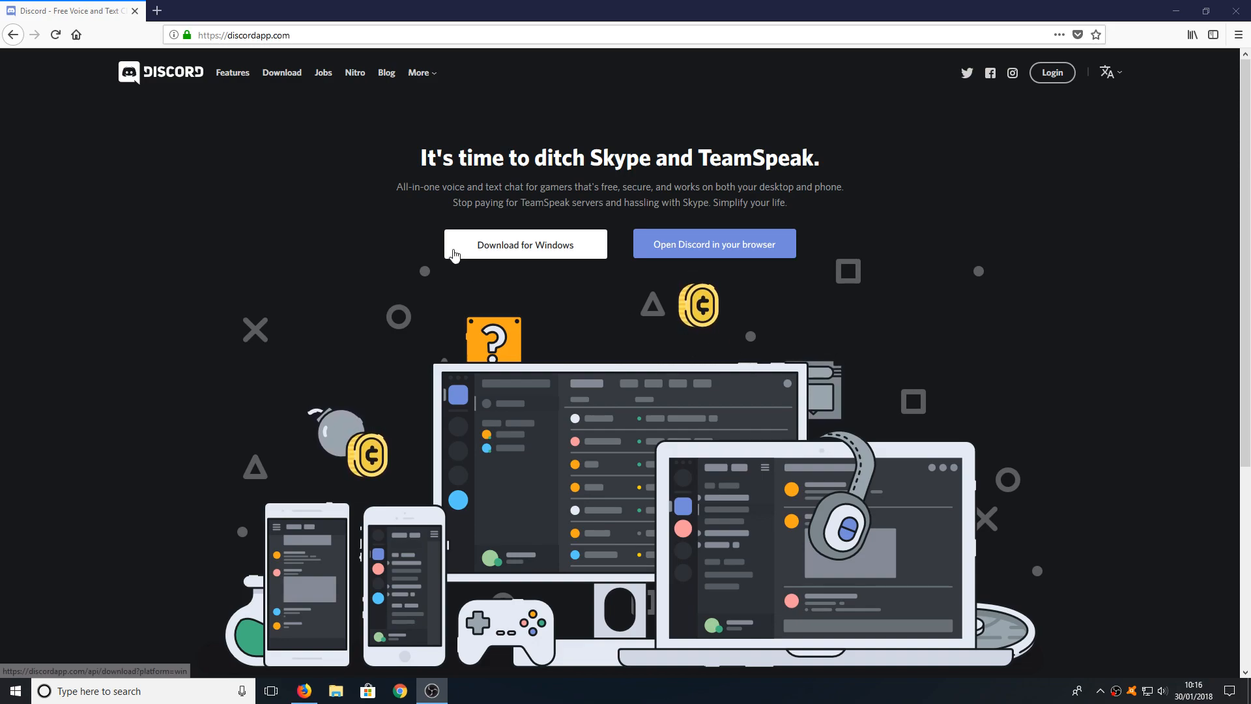
mouse_move(517, 250)
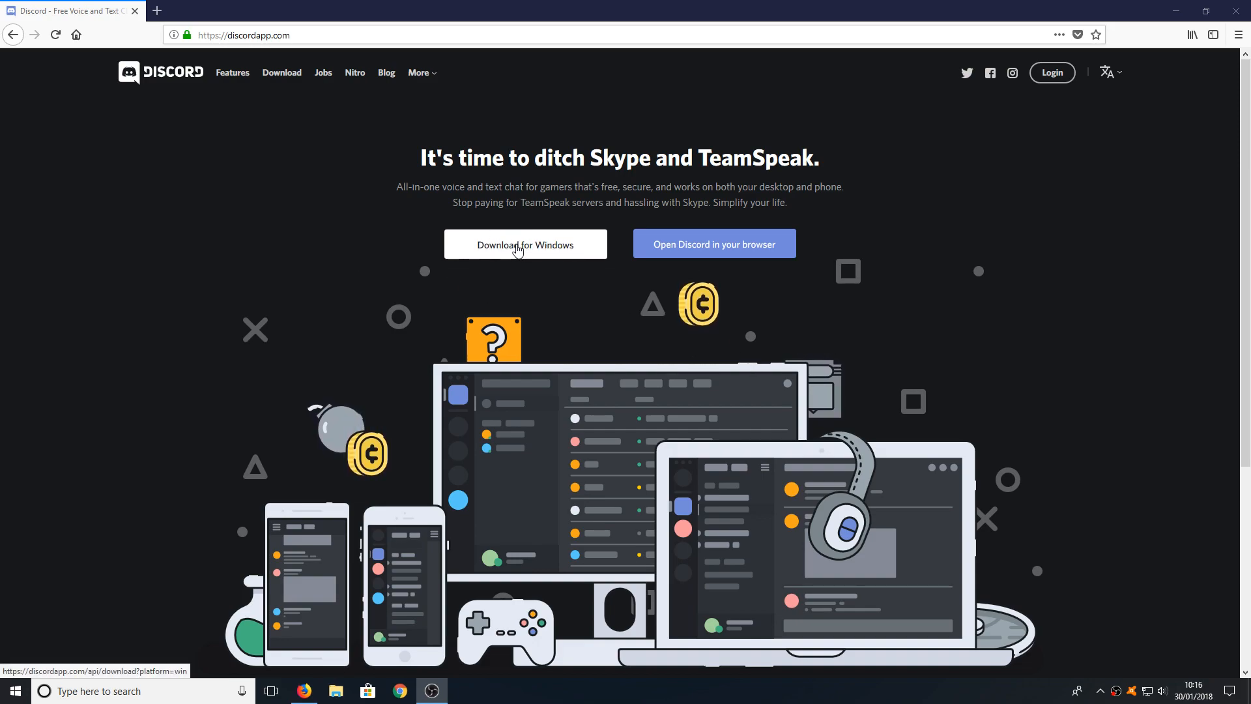
- Download the Discord installer for Windows from discordapp.com and save DiscordSetup.exe to disk
left_click(526, 244)
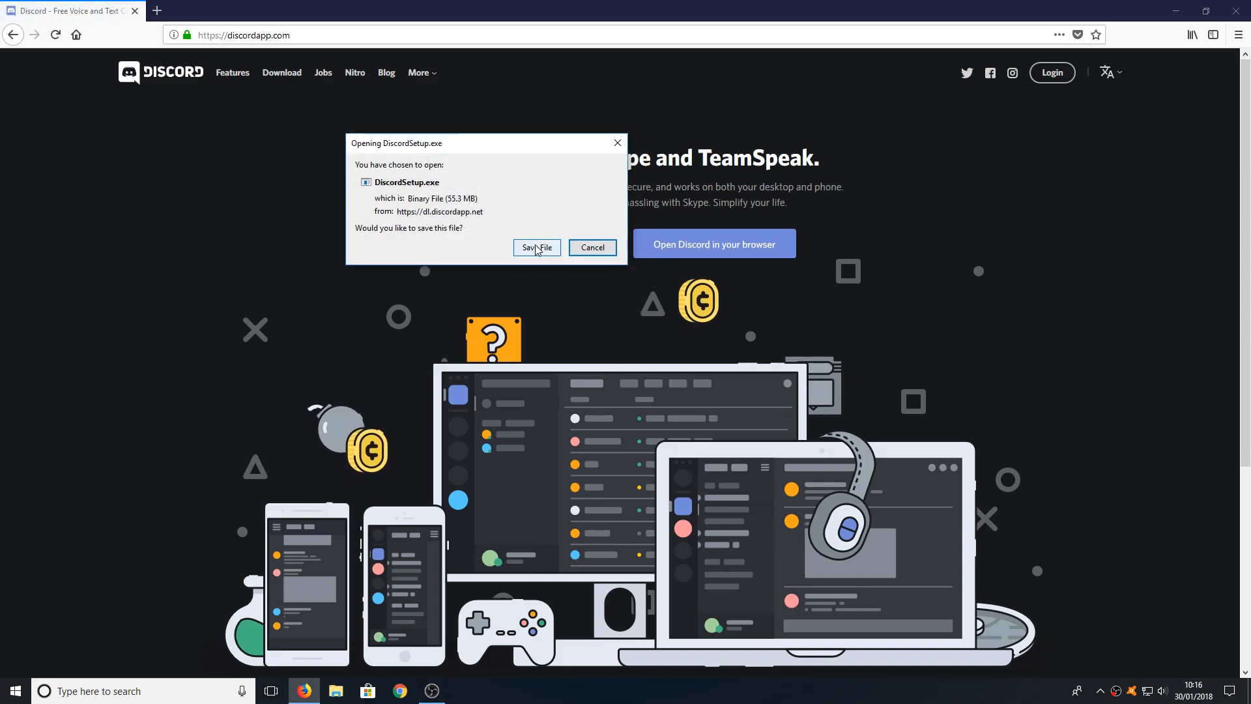
left_click(536, 248)
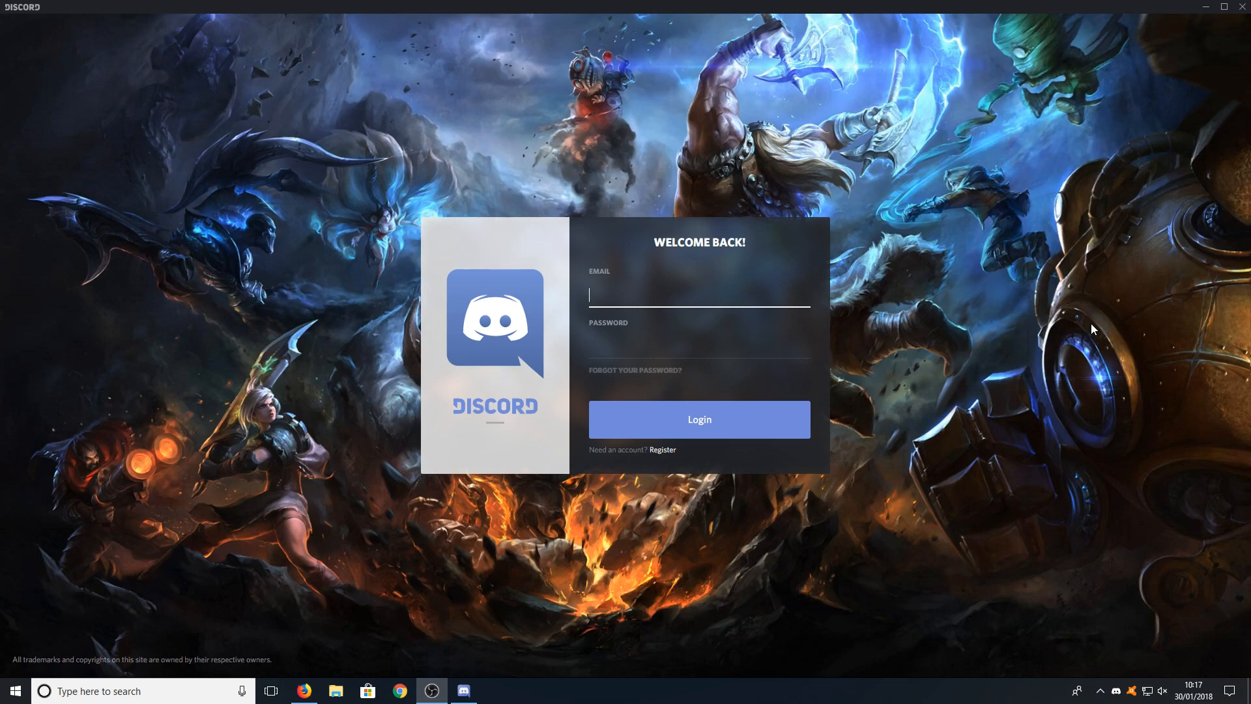
mouse_move(681, 454)
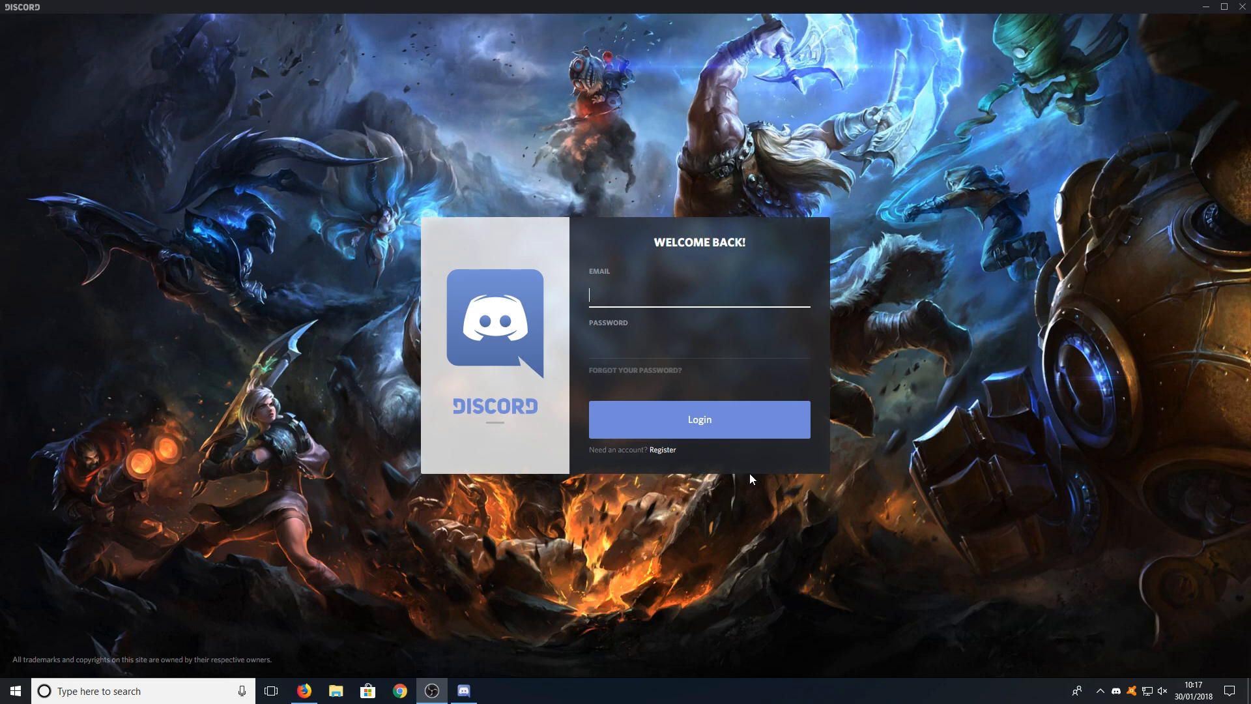
left_click(698, 419)
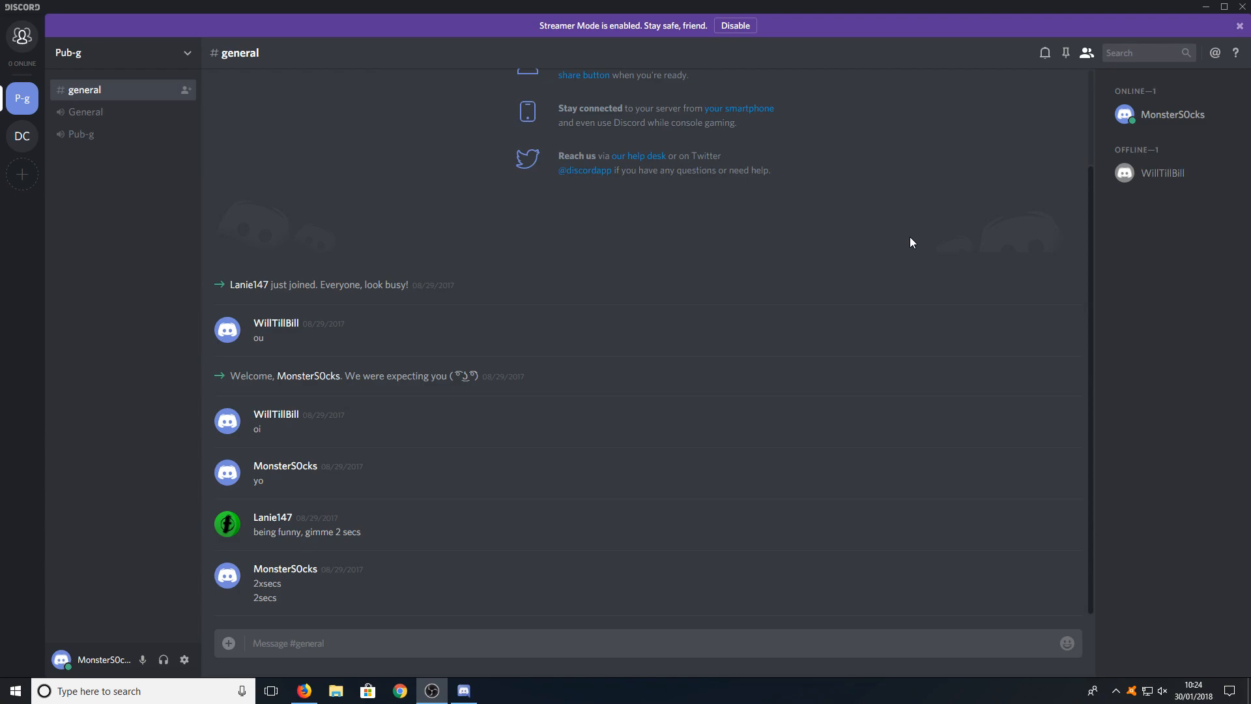
mouse_move(22, 37)
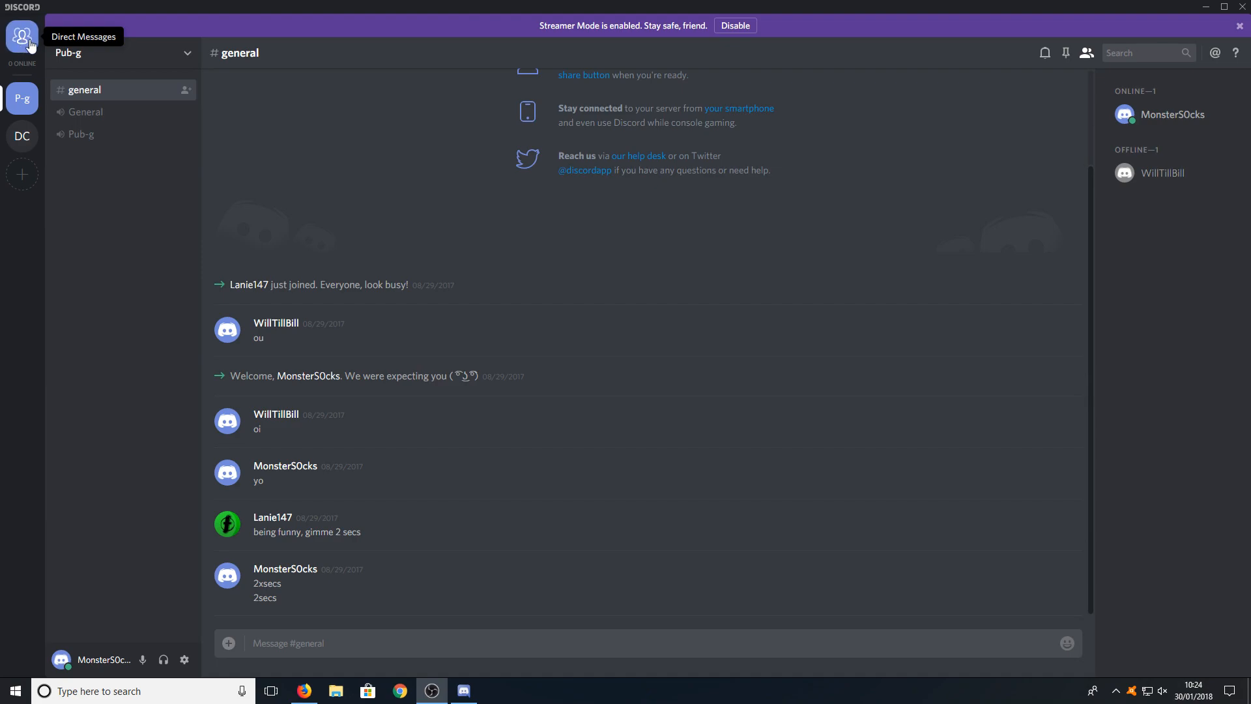
- Review the full friends list, then view the empty pending friend requests
left_click(22, 40)
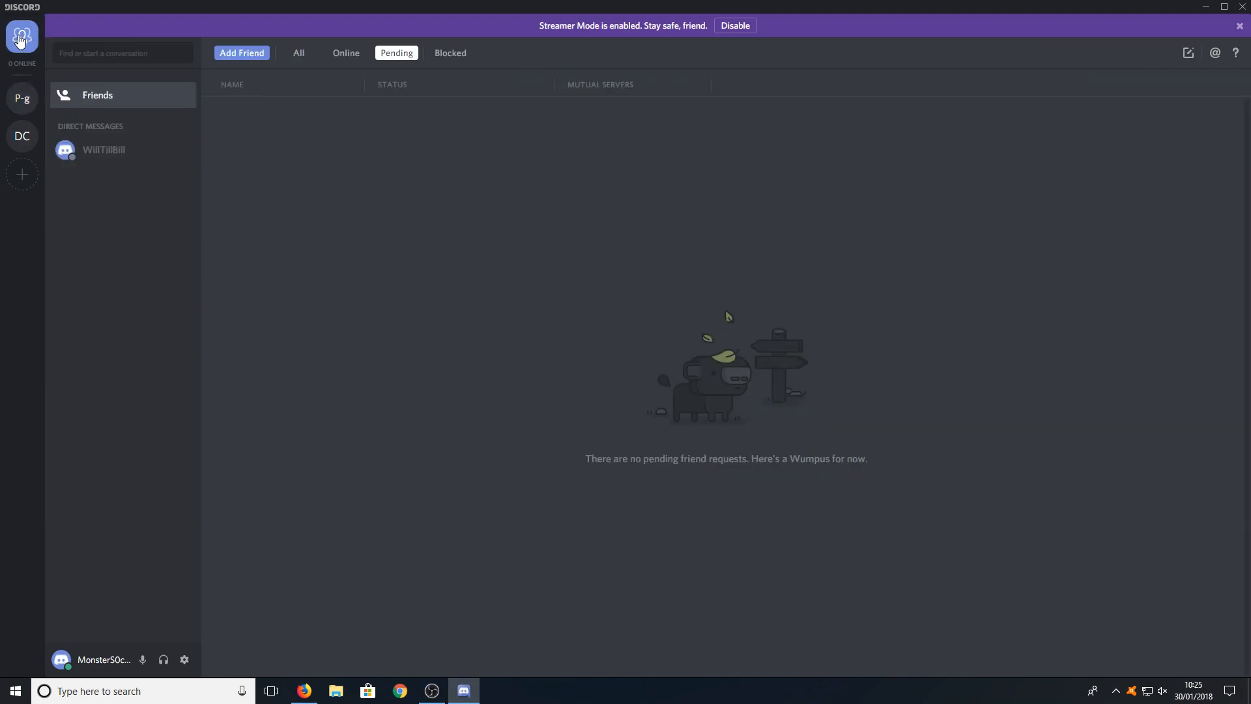
mouse_move(294, 65)
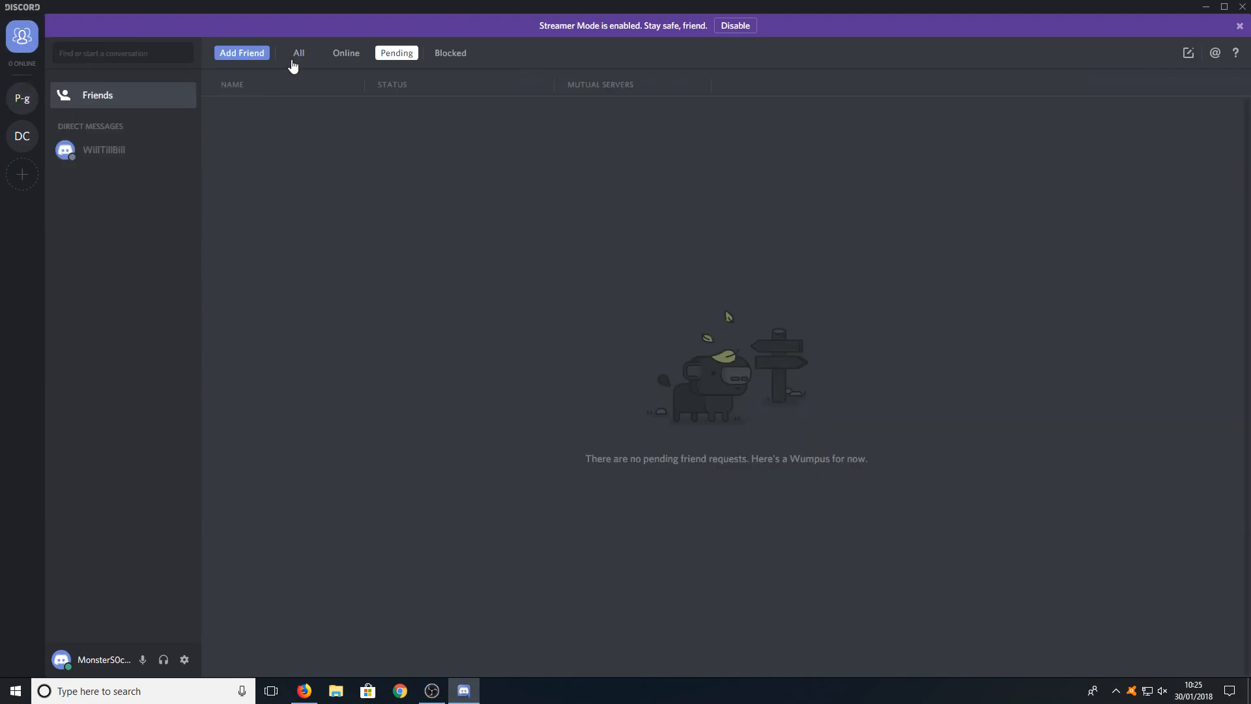
left_click(299, 53)
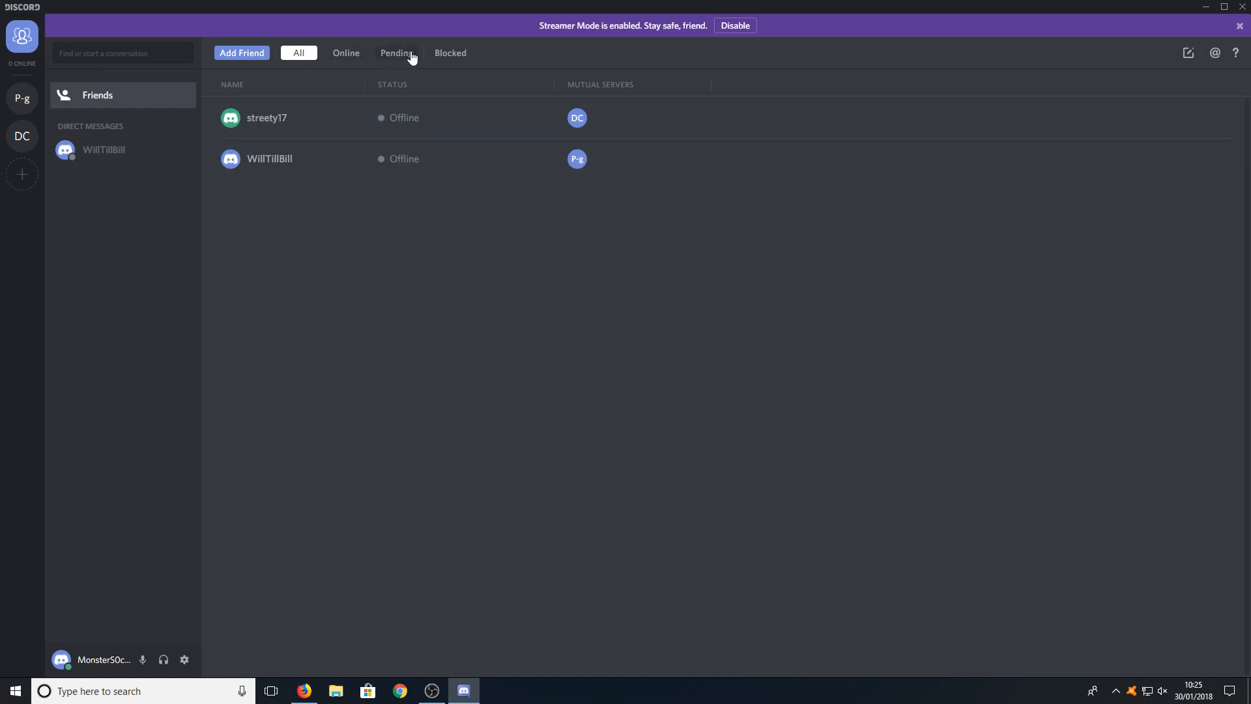
left_click(396, 52)
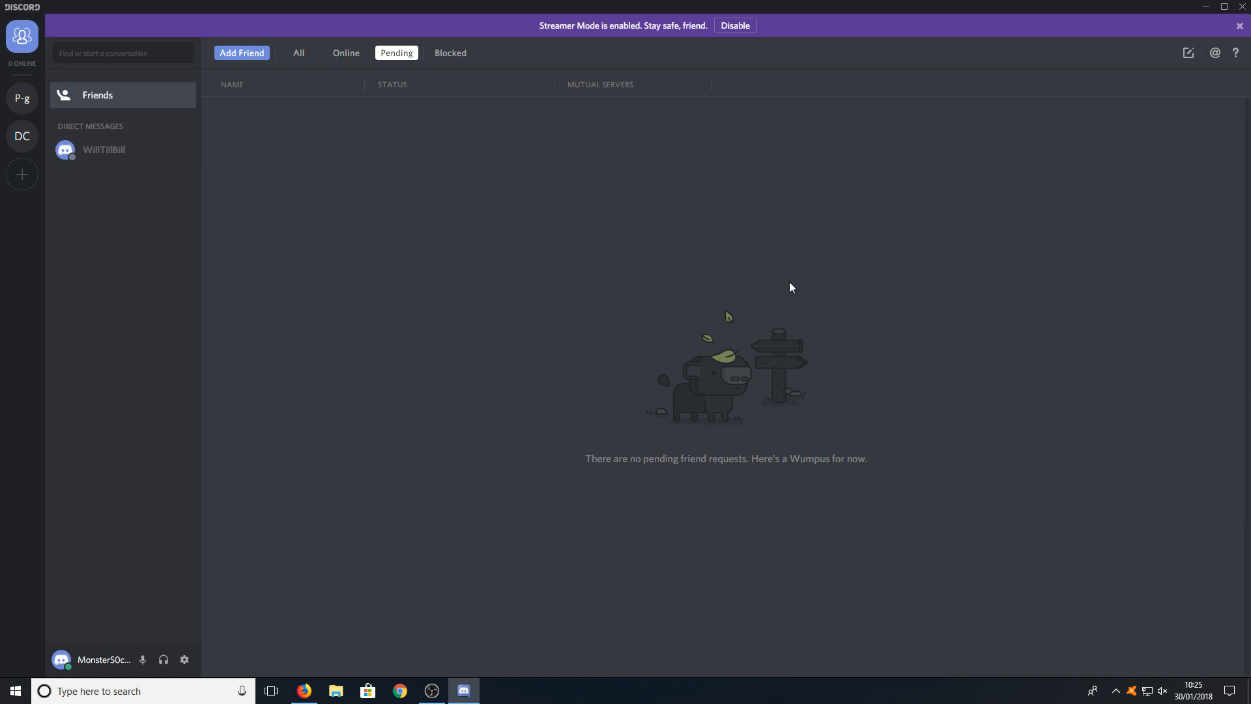
mouse_move(269, 73)
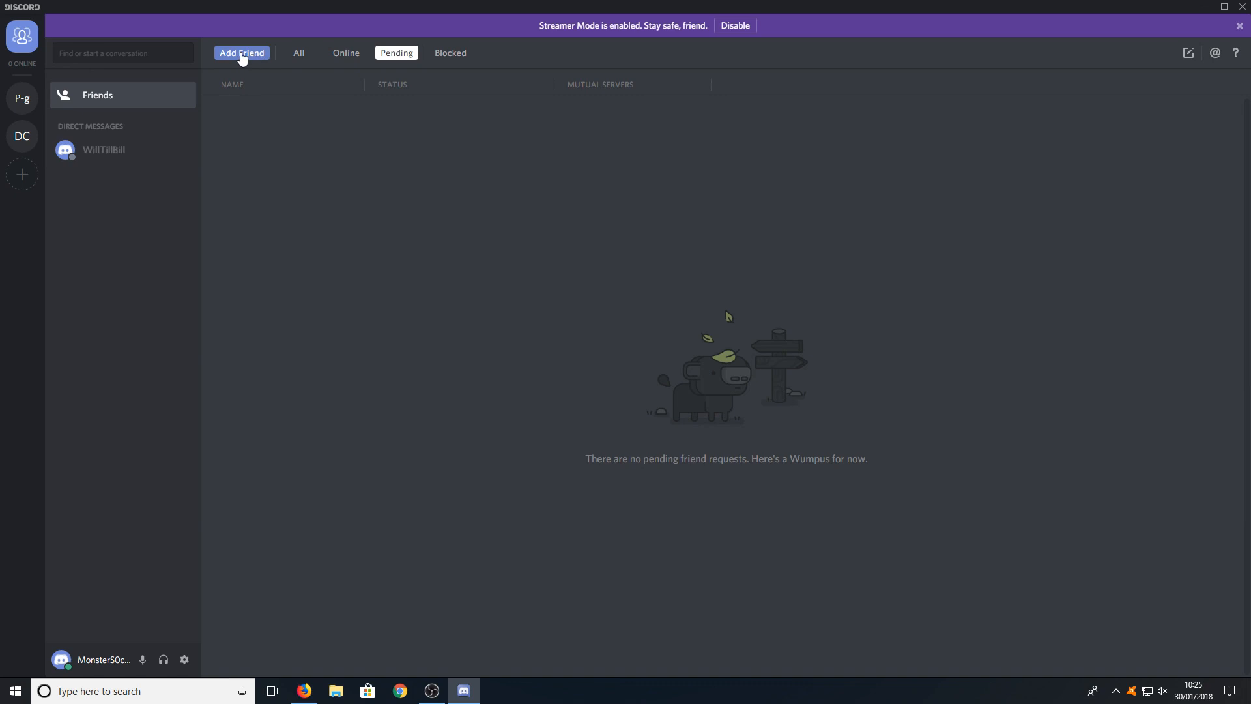
- Bring up the Add Friend form with its empty DiscordTag field
left_click(242, 52)
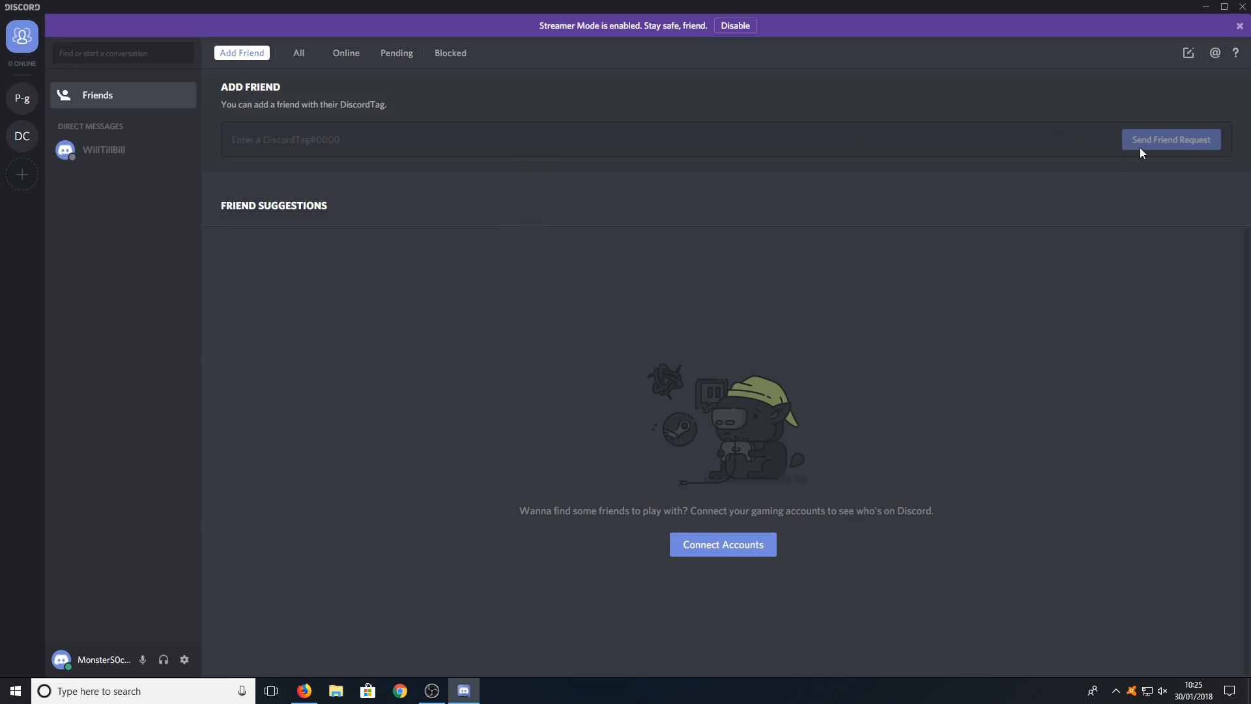
mouse_move(1144, 109)
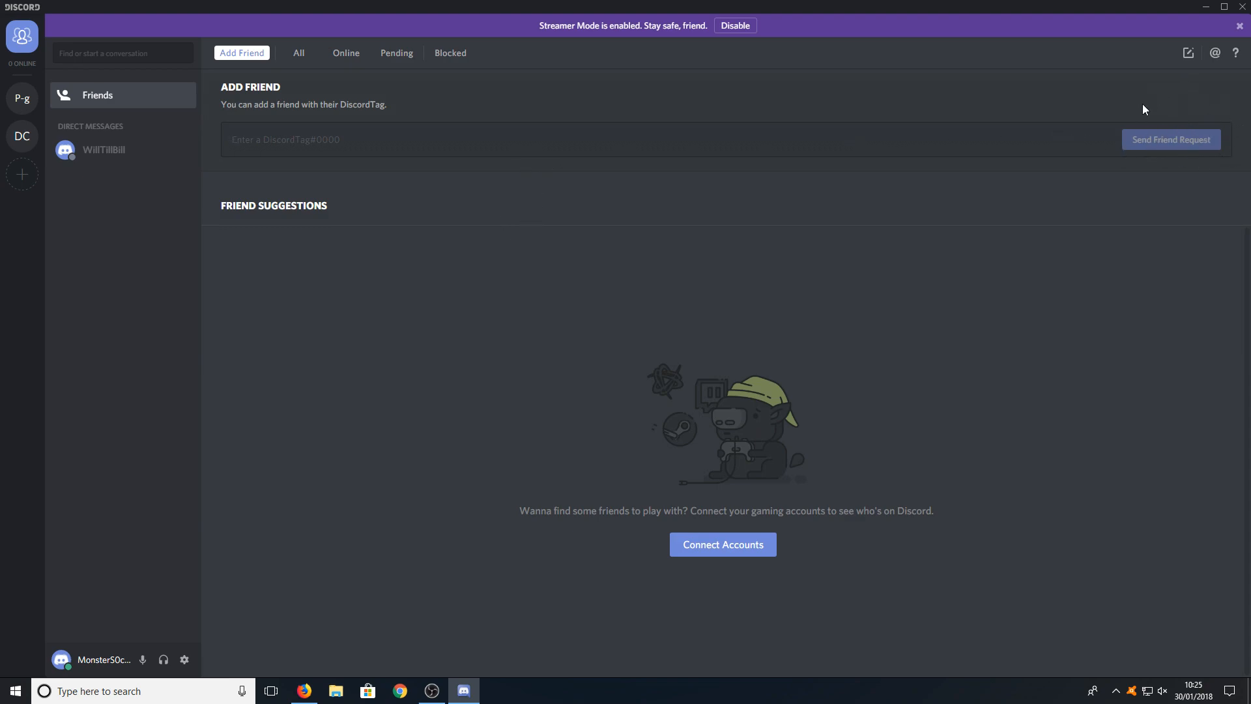
mouse_move(999, 303)
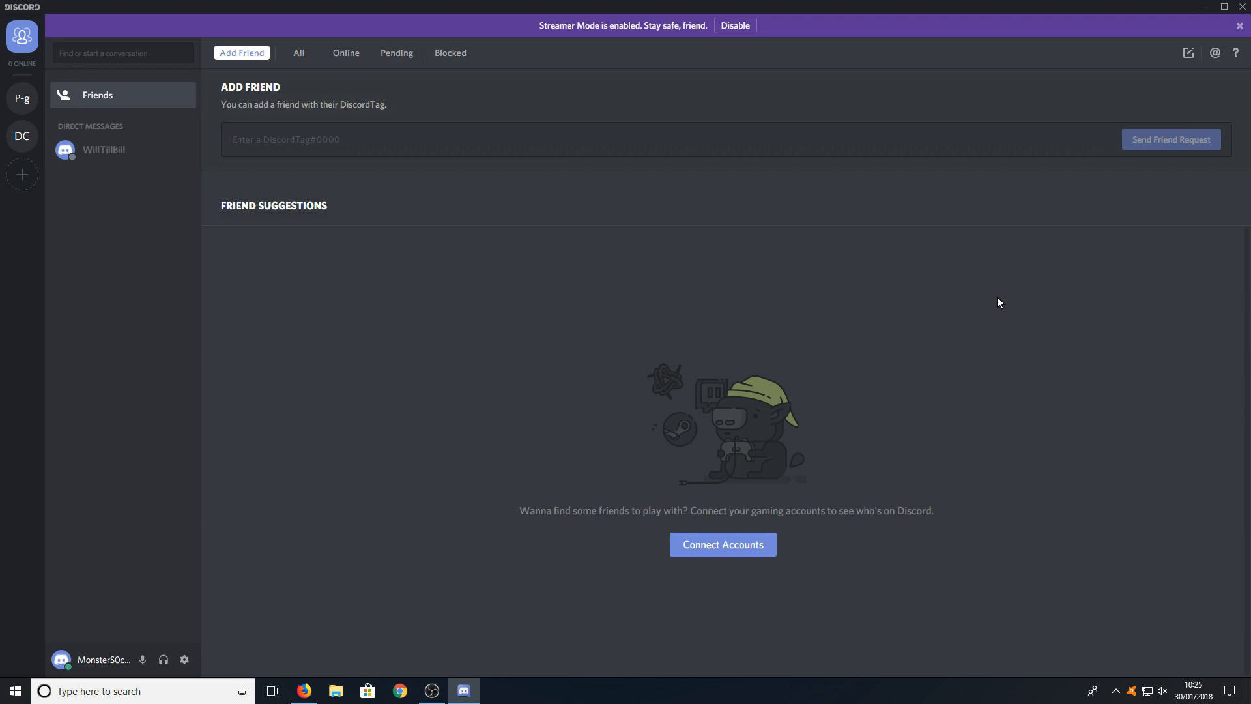
mouse_move(1008, 301)
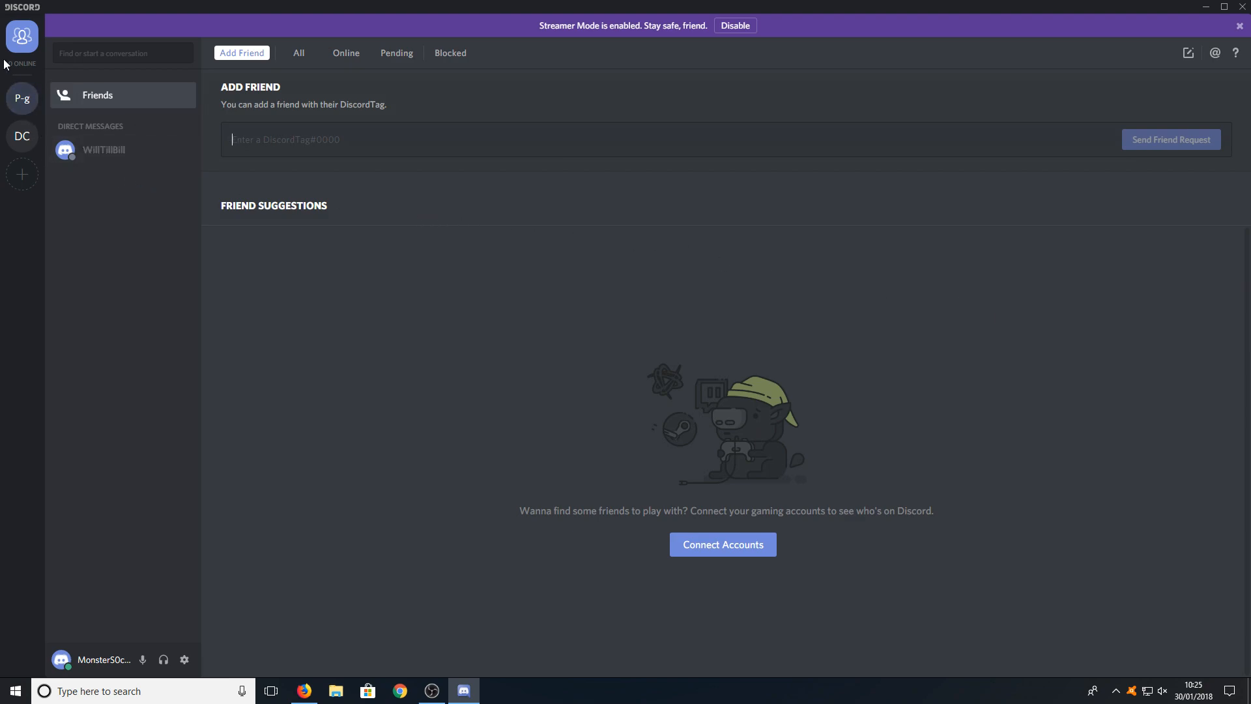
mouse_move(22, 98)
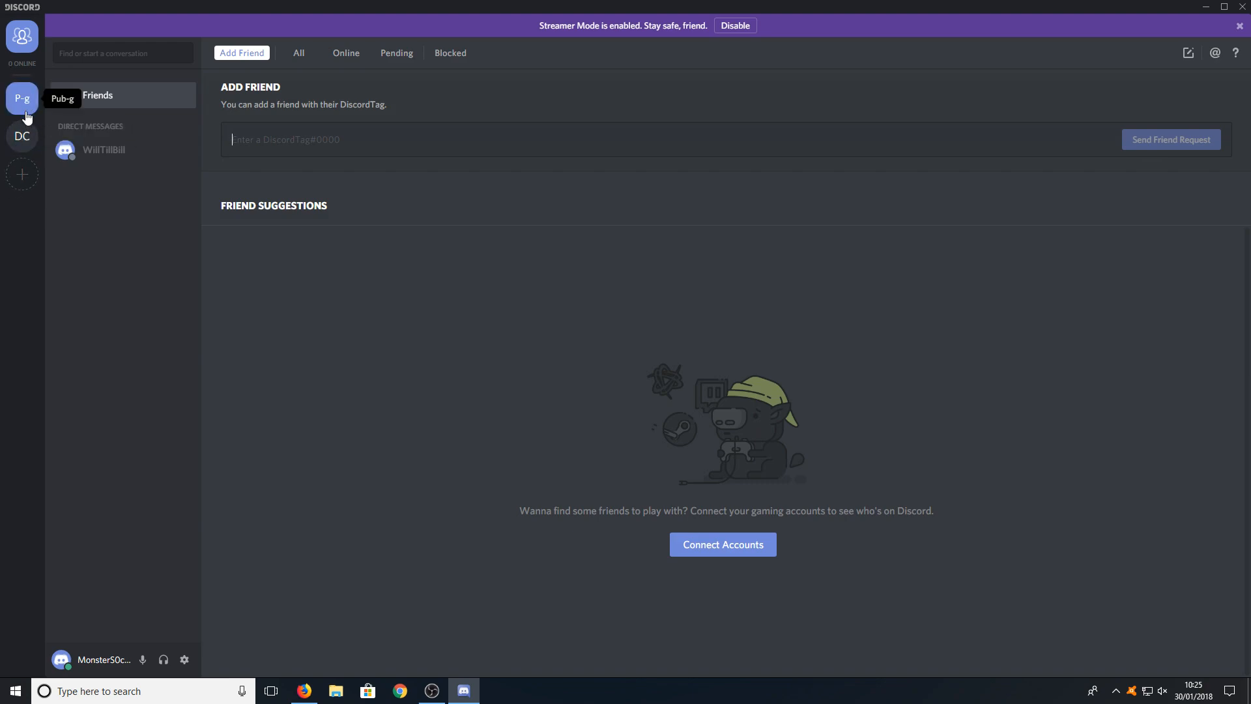
mouse_move(22, 135)
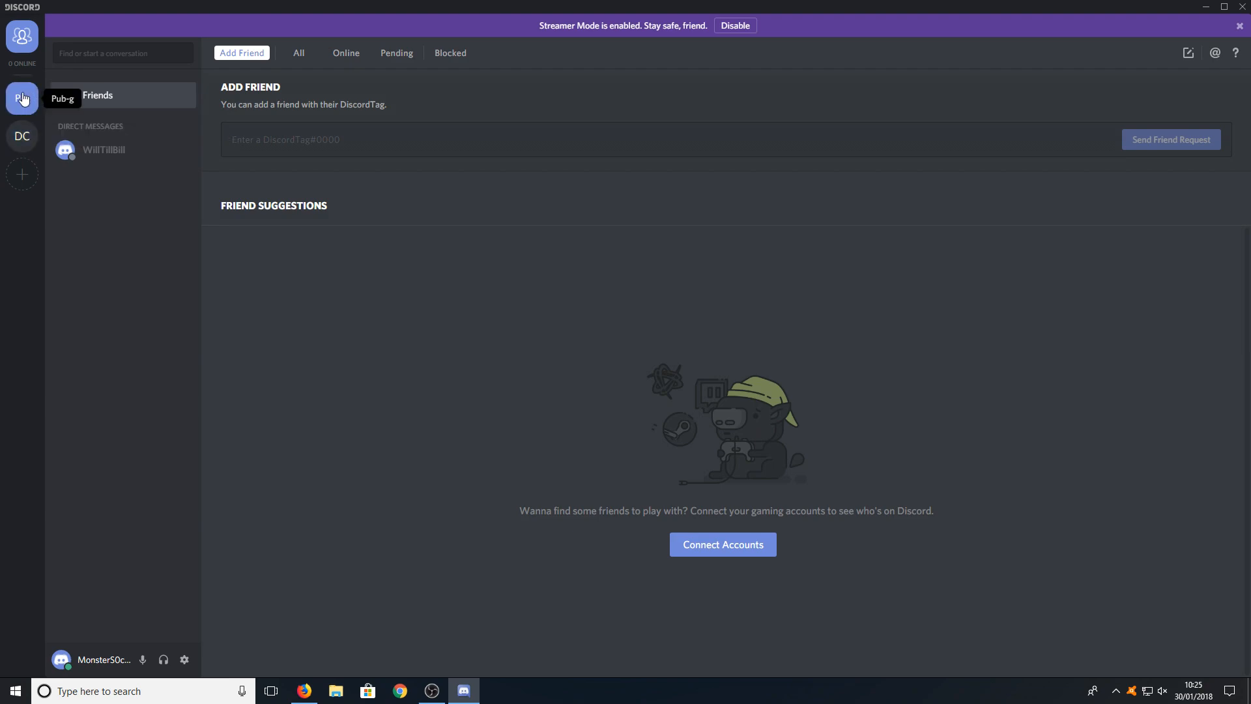
- Switch to the Pub-g server and join its voice channel
left_click(22, 97)
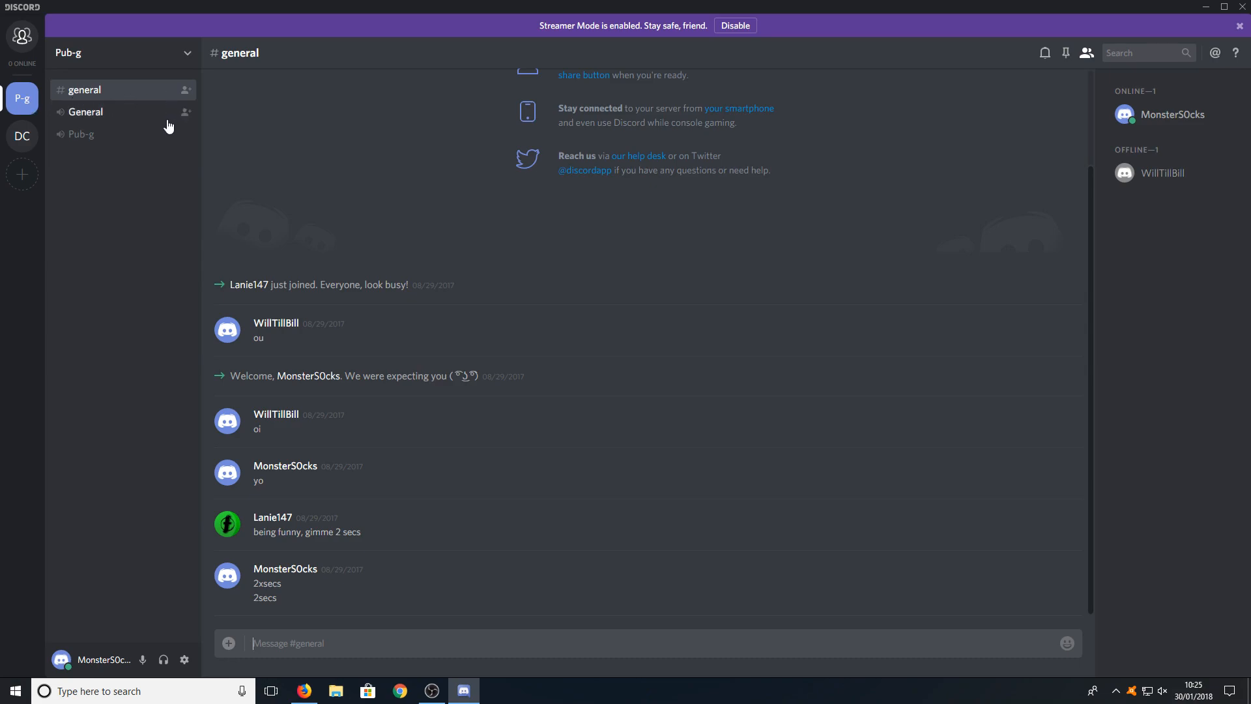
mouse_move(110, 118)
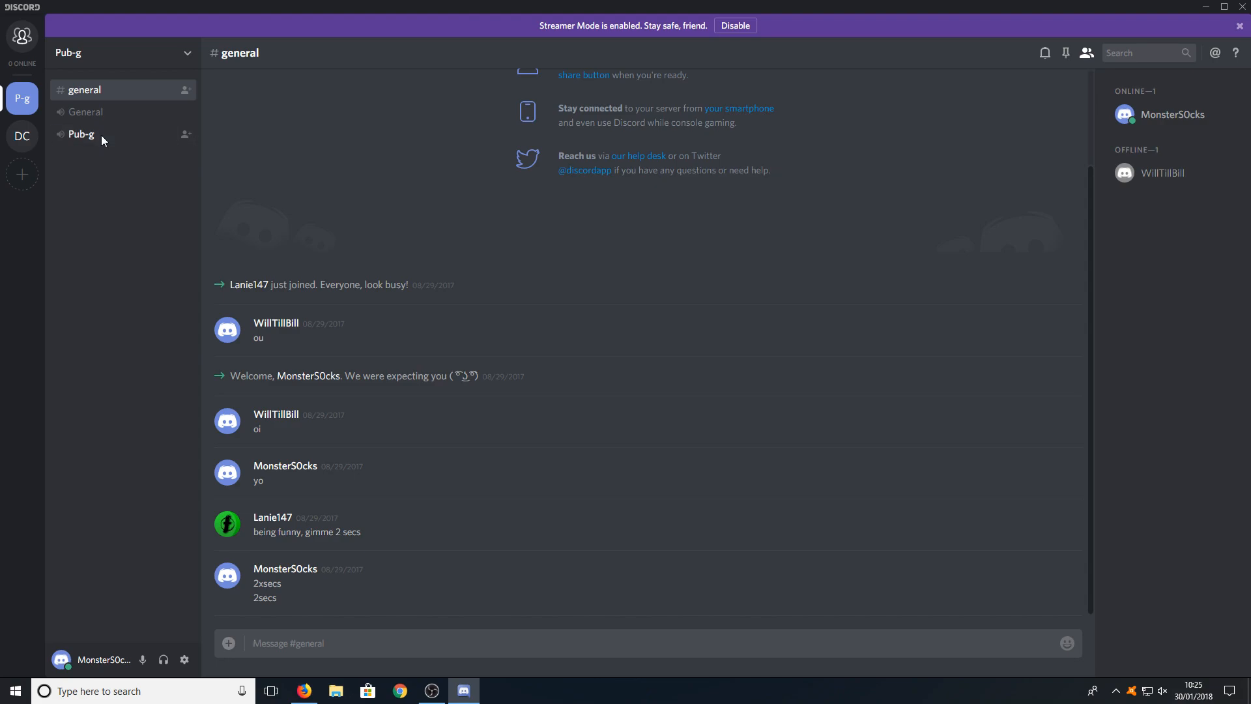
left_click(81, 133)
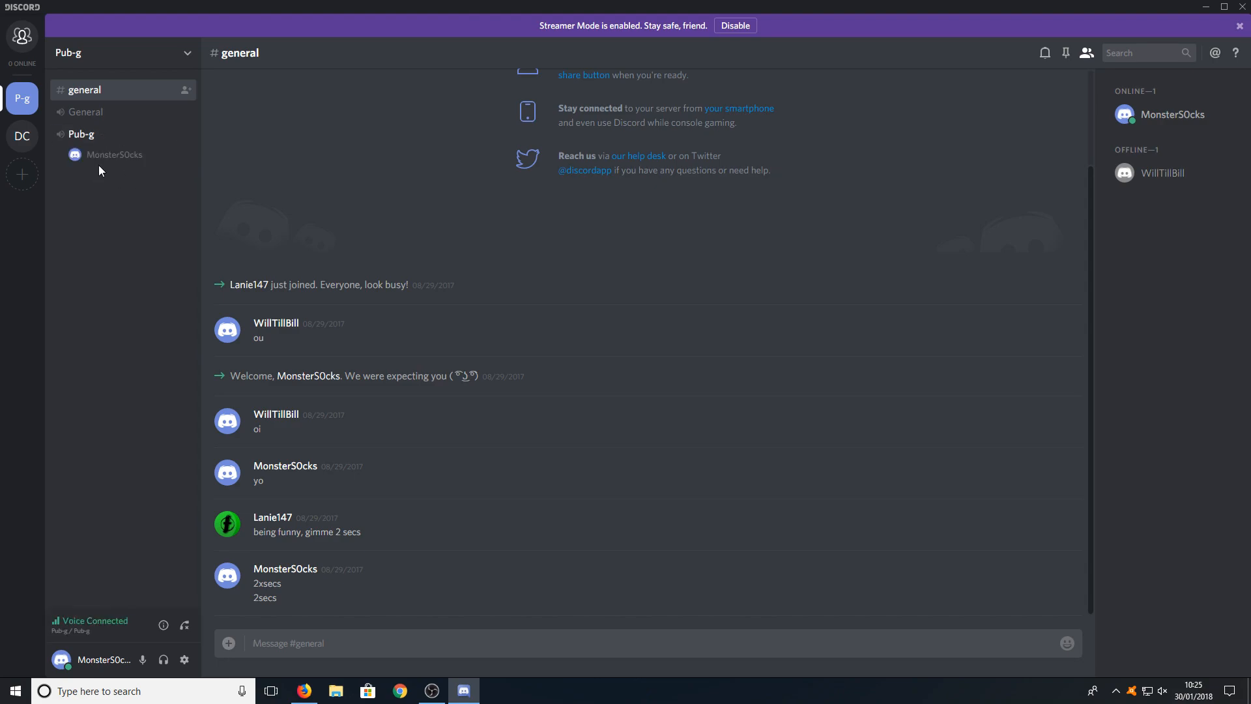
mouse_move(108, 189)
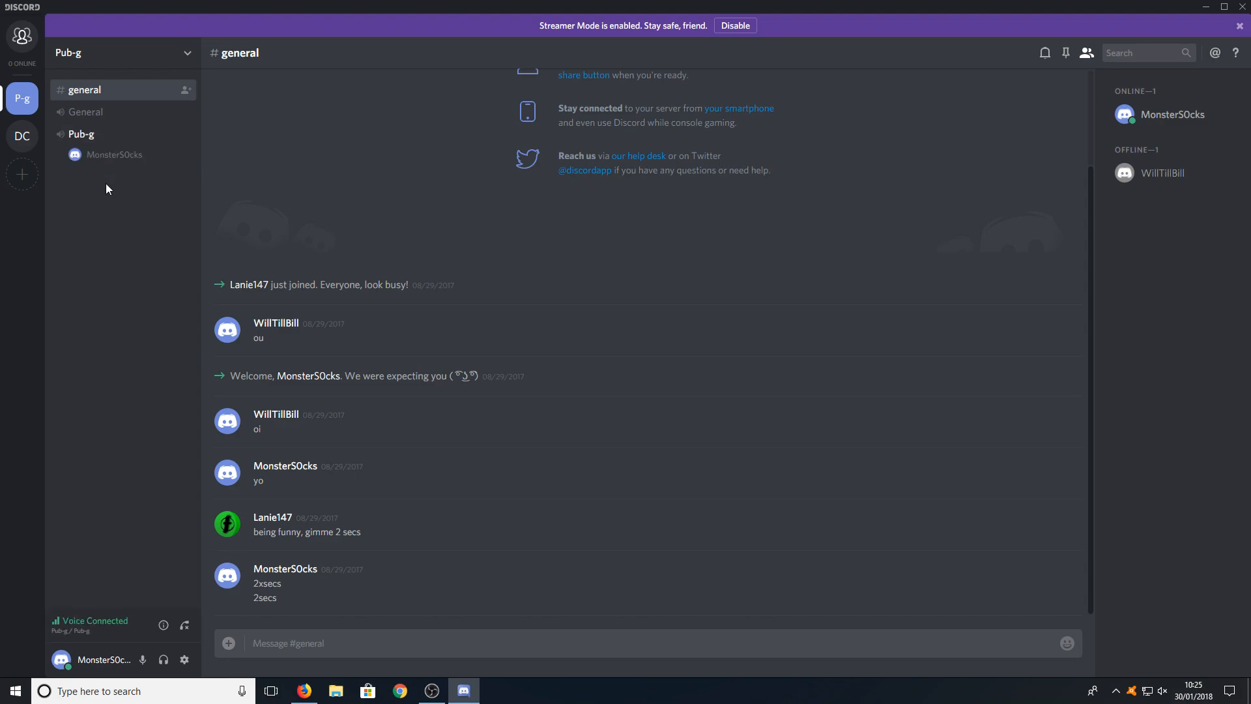
mouse_move(133, 286)
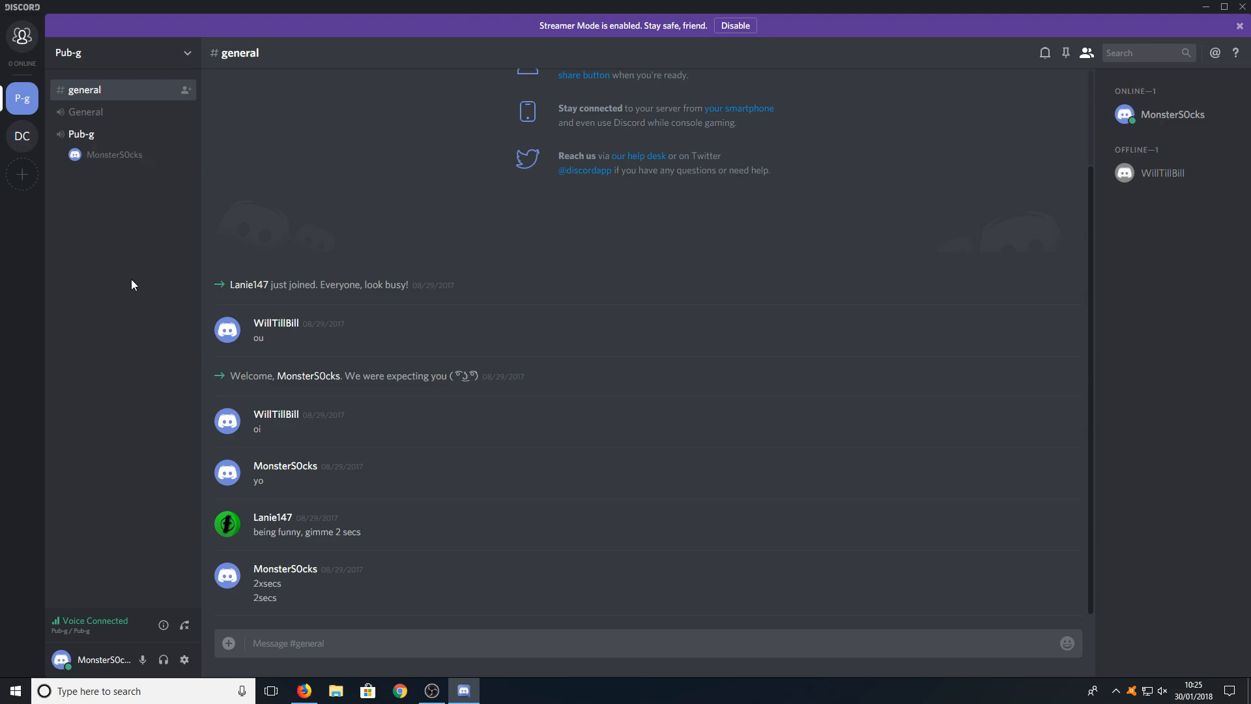
mouse_move(86, 112)
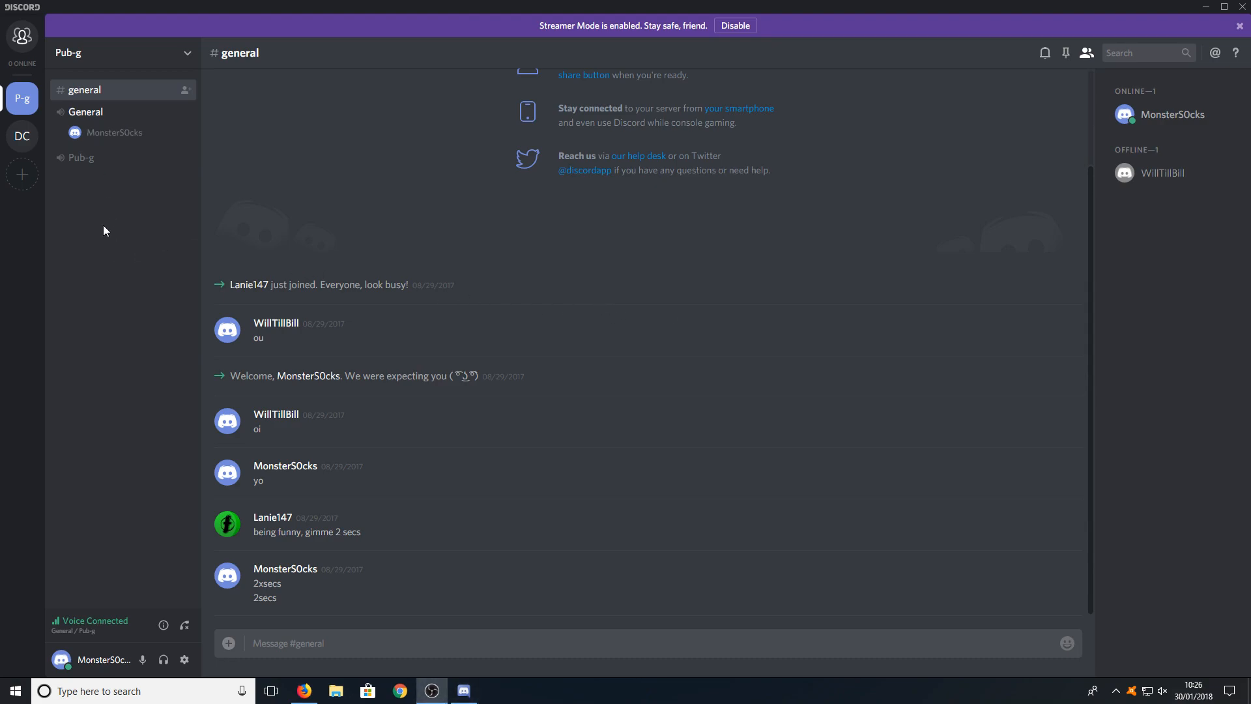
mouse_move(213, 327)
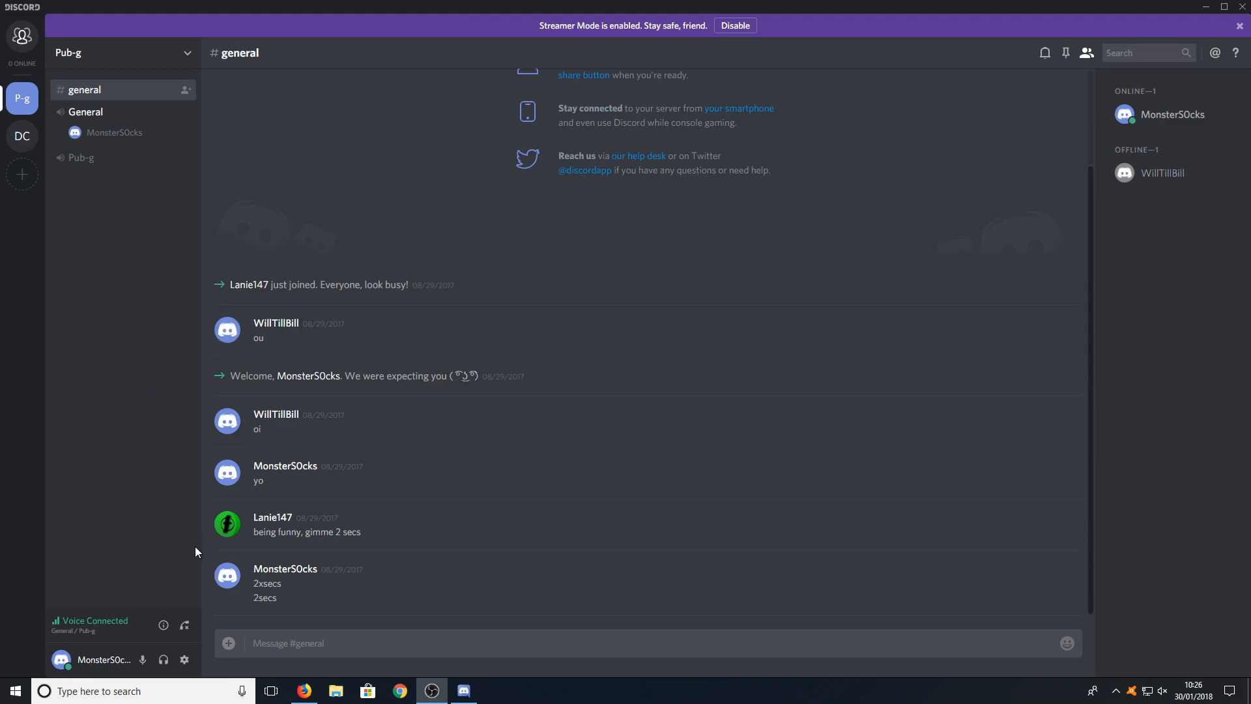
mouse_move(184, 626)
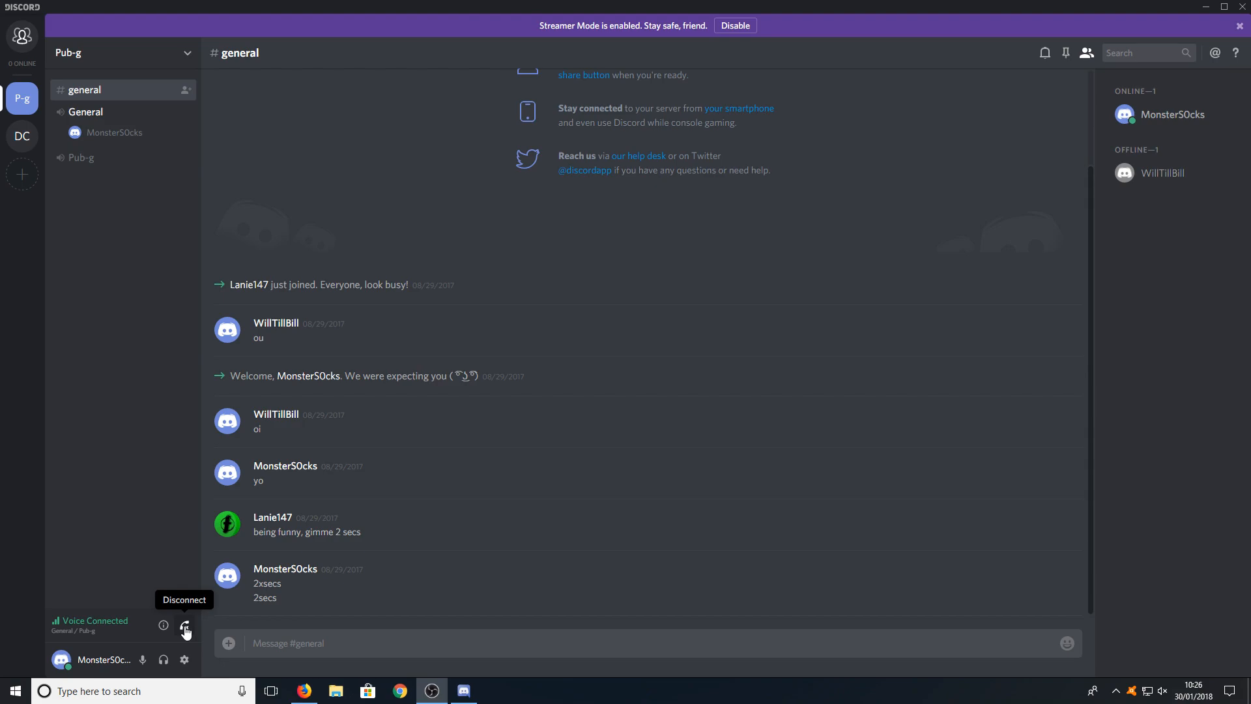
- Disconnect from the current voice channel, leaving no voice connection
left_click(184, 624)
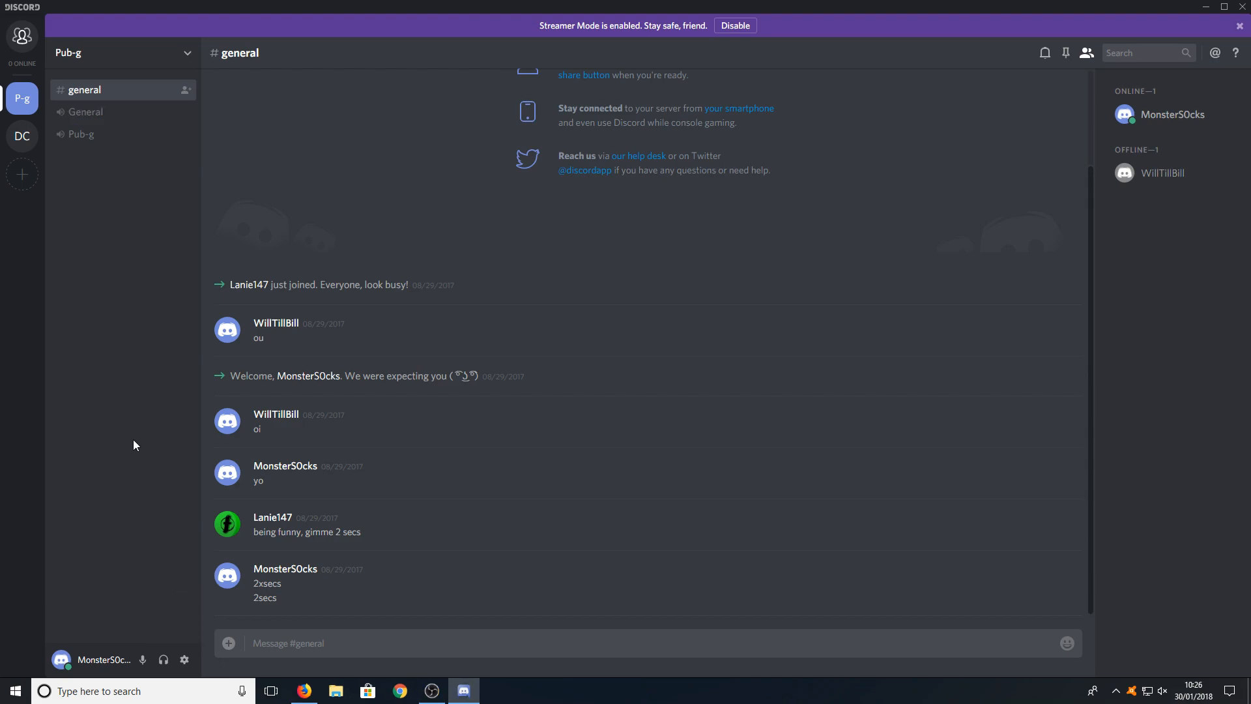
mouse_move(65, 274)
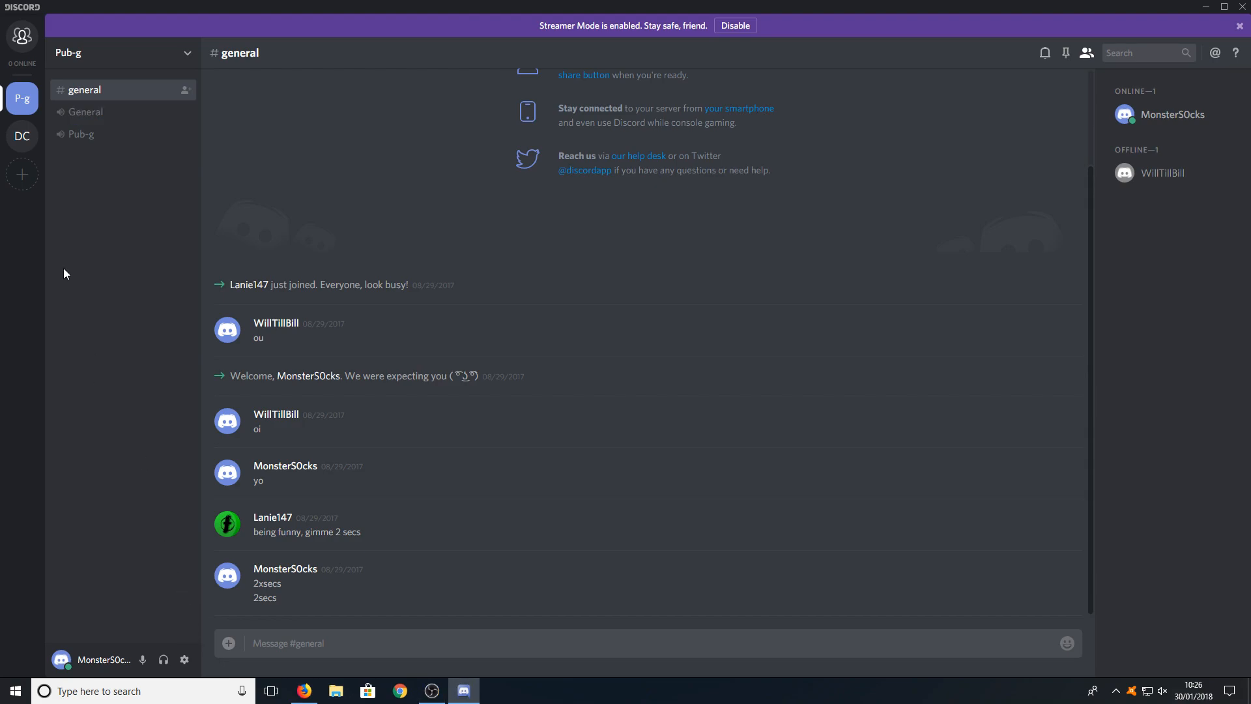
mouse_move(22, 173)
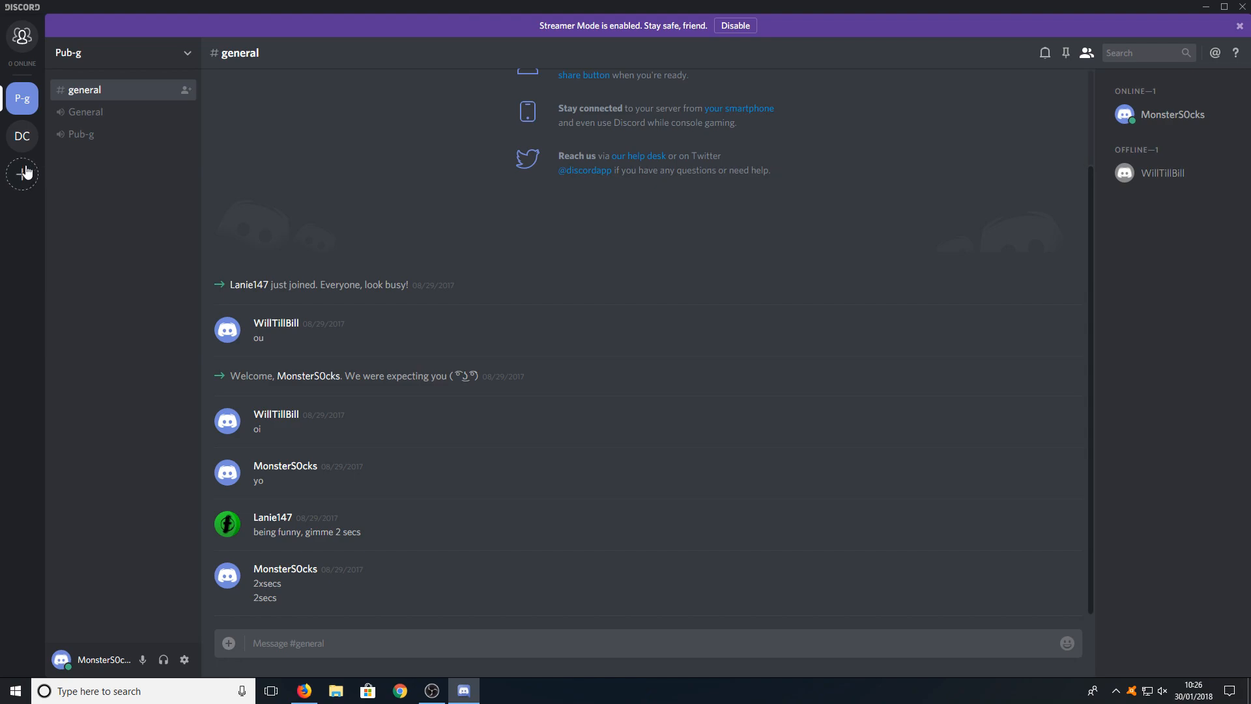
mouse_move(22, 173)
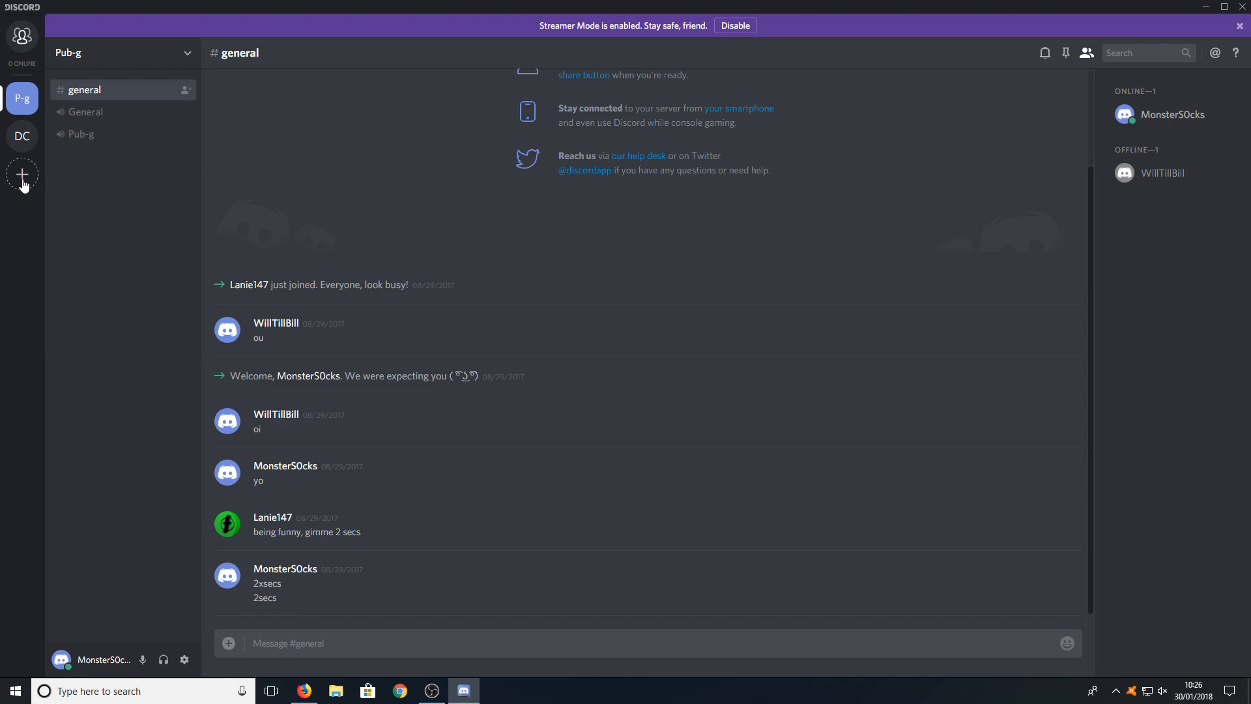
- Start adding a server, choose Join a Server, and attempt to join with an empty invite
left_click(22, 175)
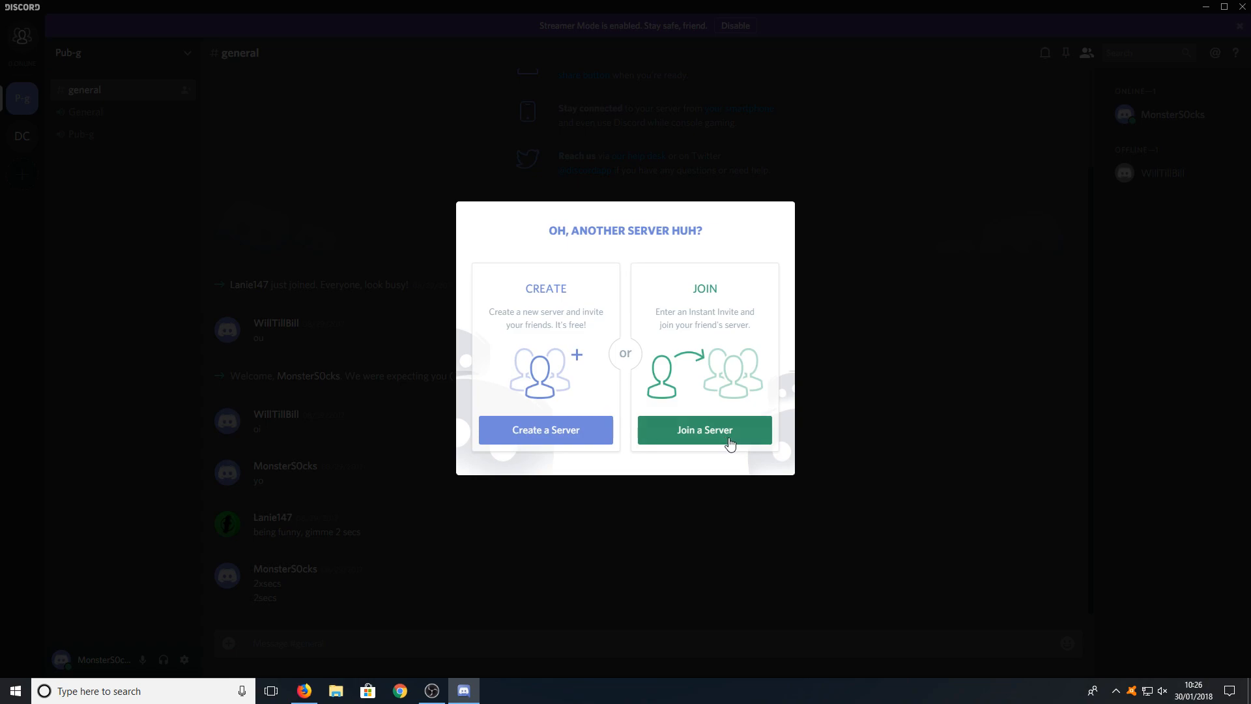
left_click(703, 428)
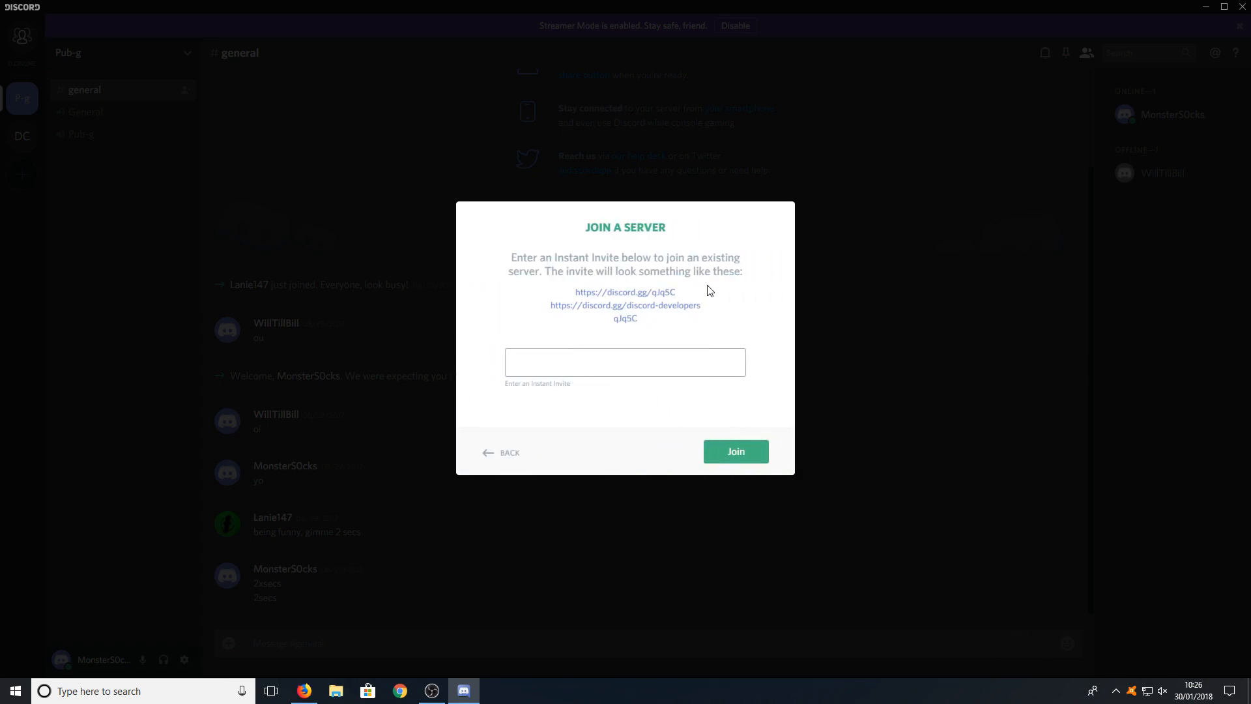
mouse_move(613, 305)
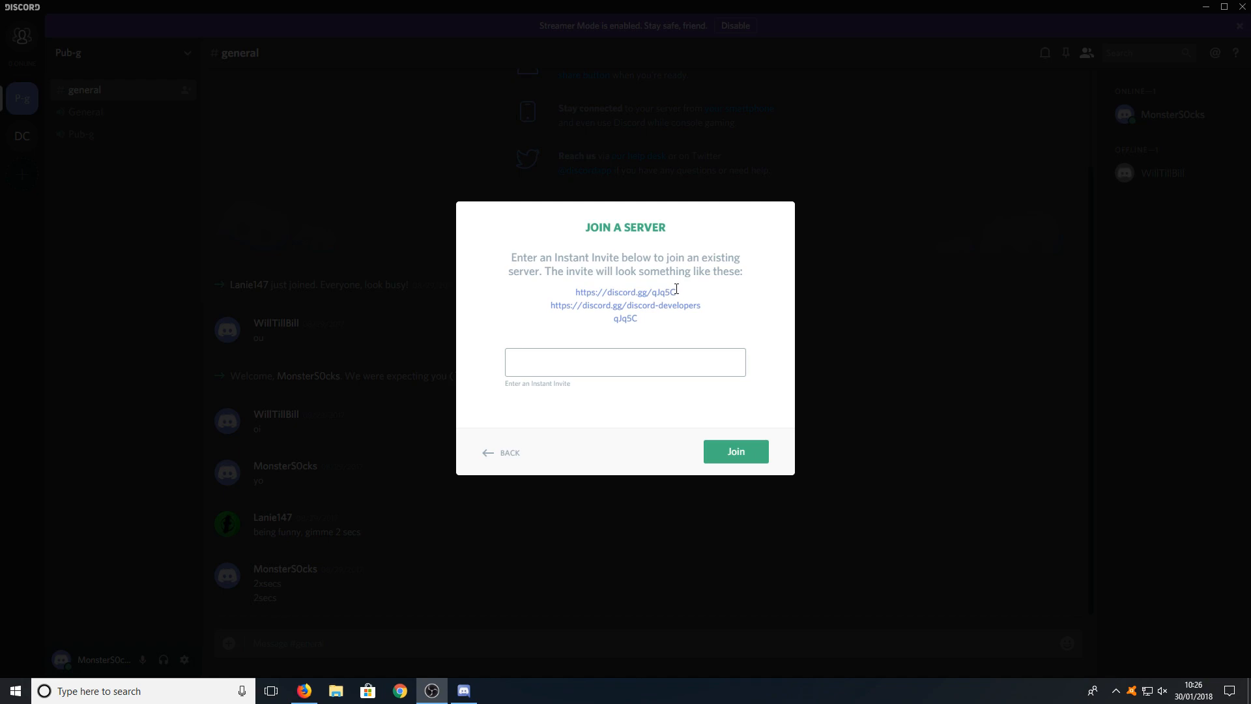
mouse_move(684, 304)
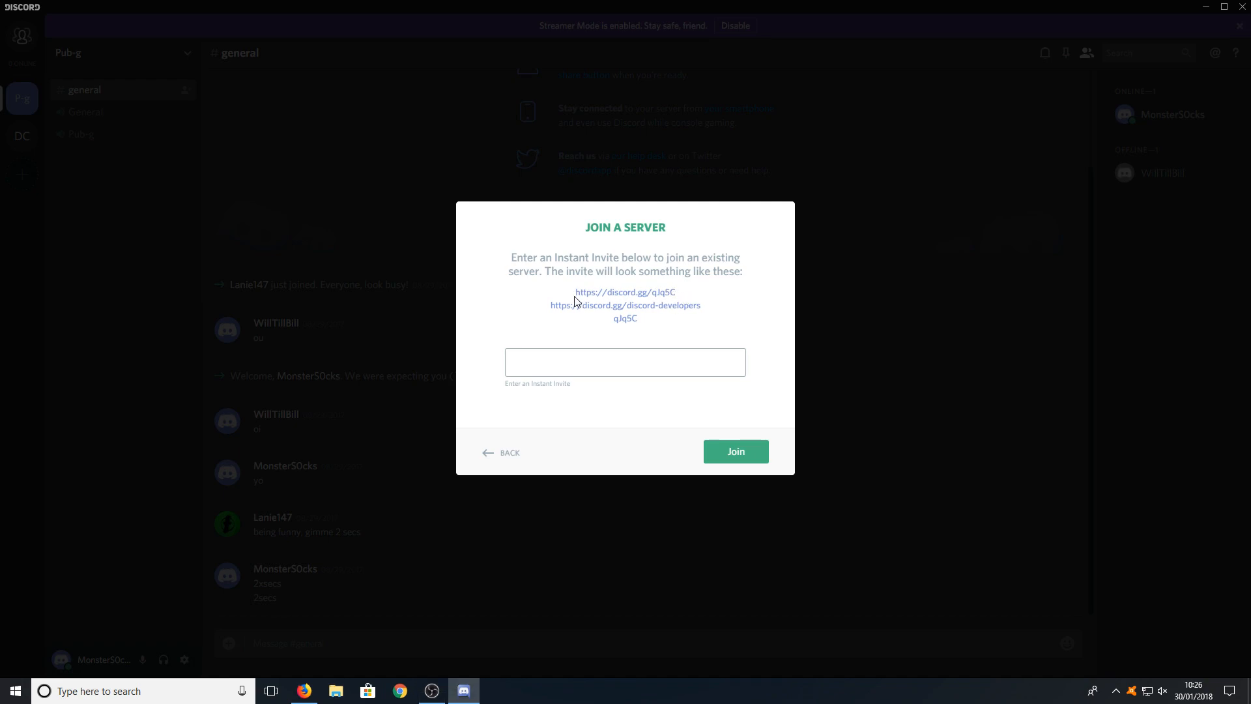
left_click(624, 361)
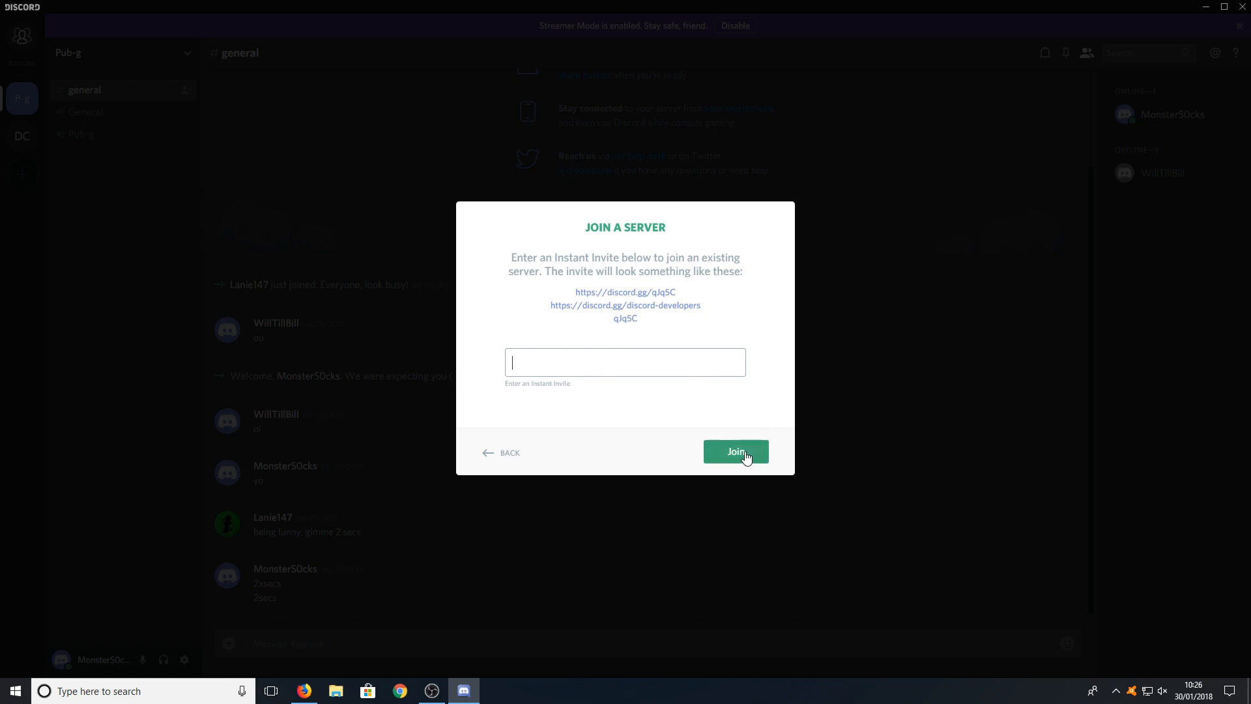
left_click(510, 452)
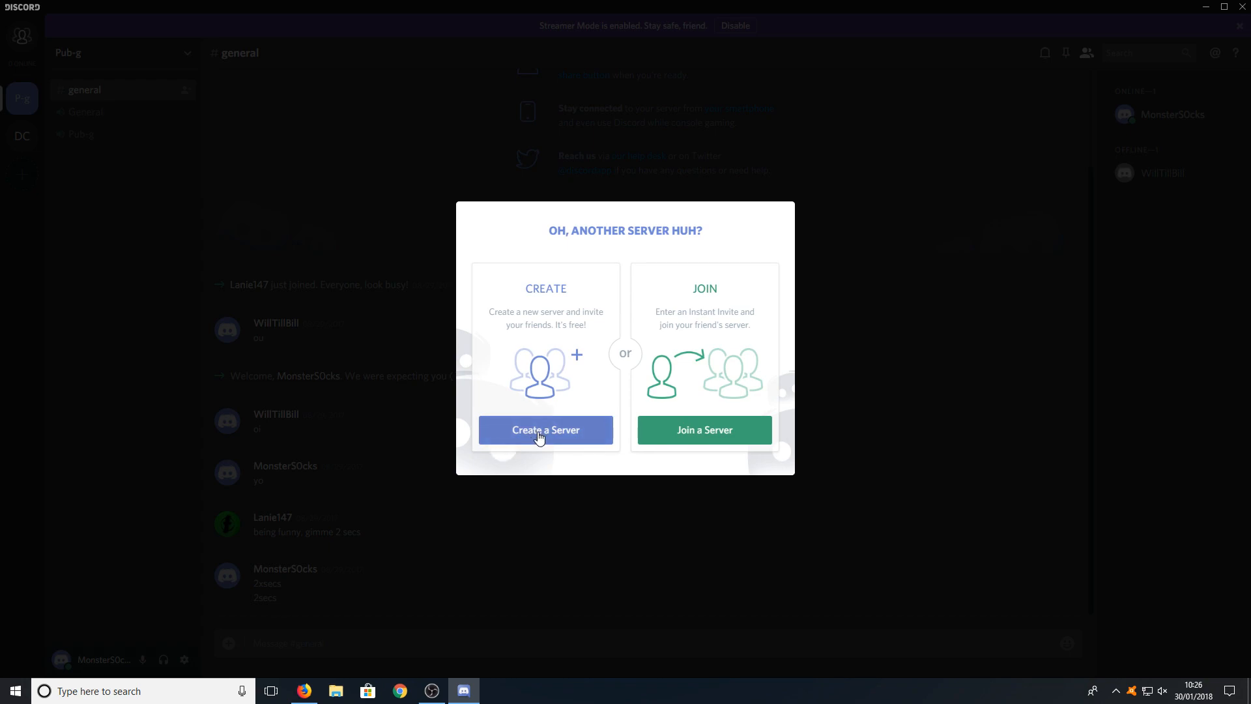
- Choose Create a Server to reach the new-server name and region form
left_click(545, 429)
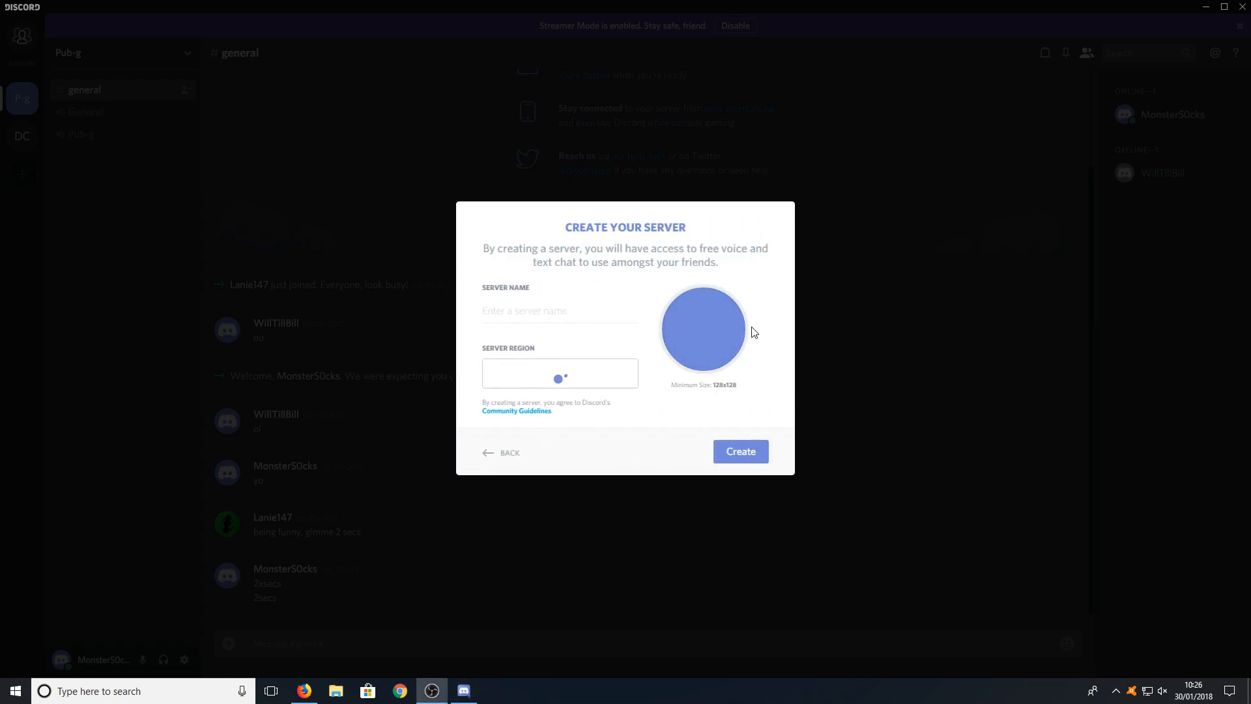